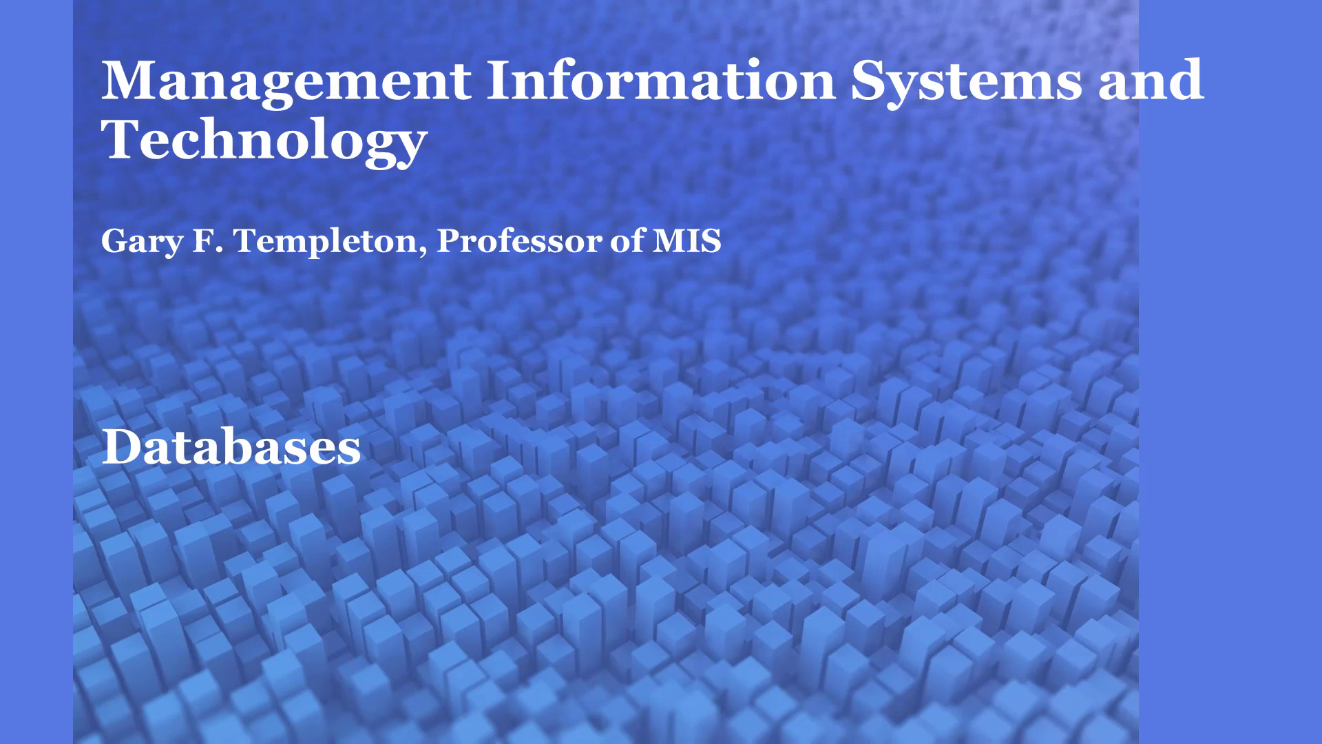
Advance the slideshow from the Databases title slide to the Database Tools slide
{"action": "key", "text": "Right"}
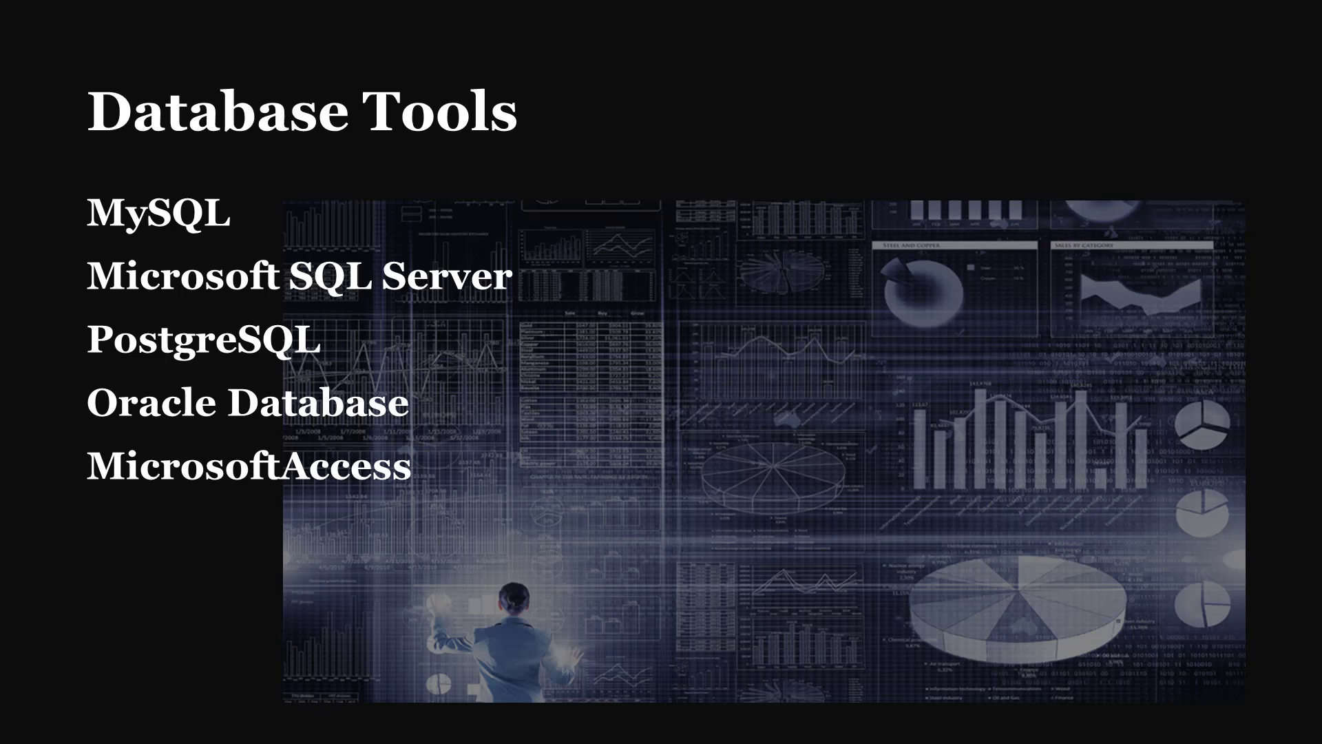